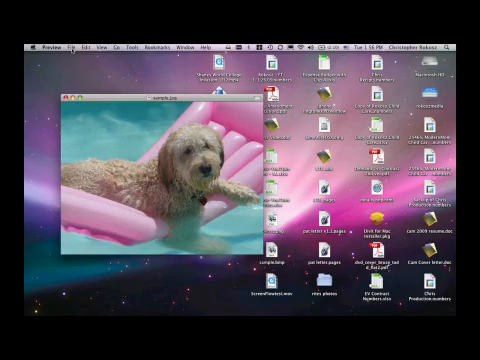
# Step: Open the File menu for the sample.jpg dog photo in Preview
pyautogui.click(75, 44)
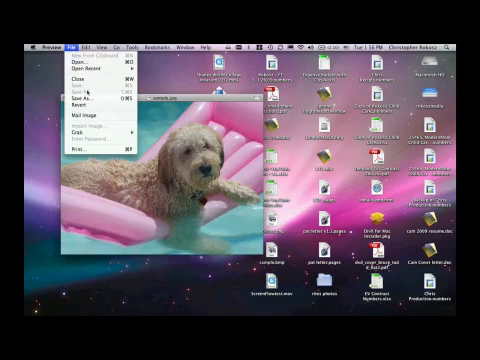
# Step: Save the photo as 'cute dog' in Microsoft BMP format, then close its window
pyautogui.click(79, 100)
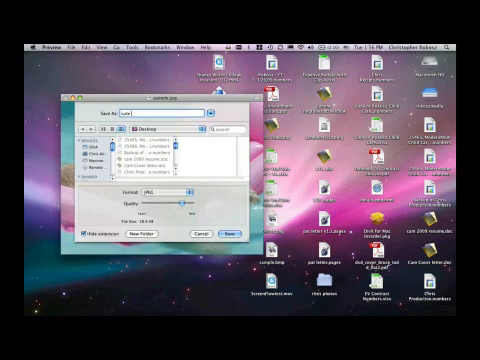
pyautogui.write('dog')
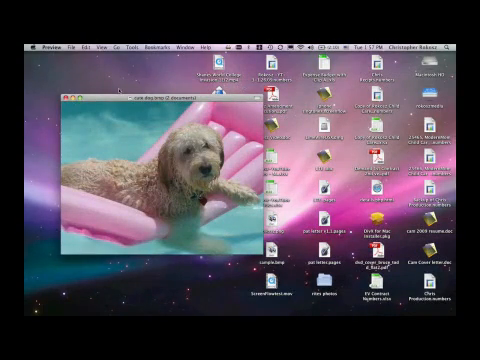
pyautogui.click(67, 98)
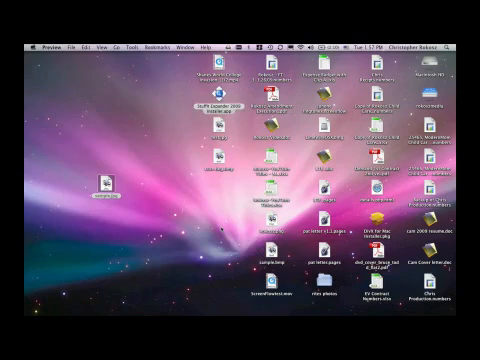